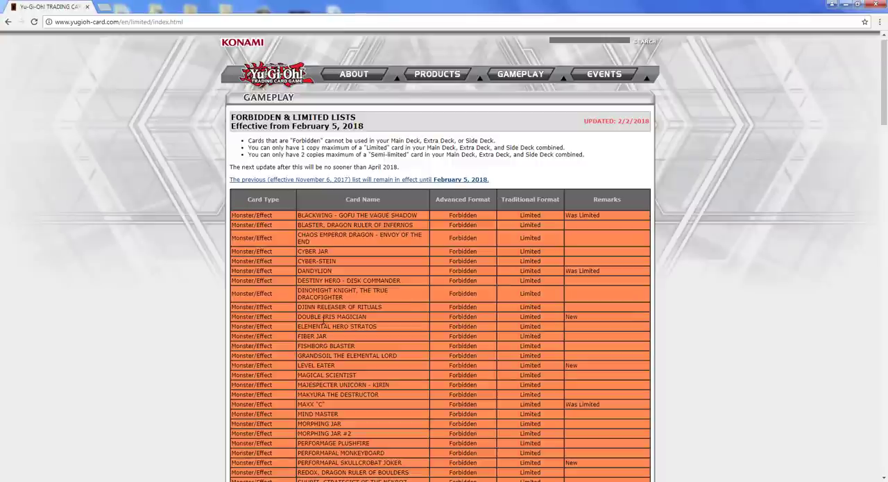
# Step: Zoom the Forbidden & Limited Lists page to 200% and scroll to the forbidden monsters
pyautogui.press('ctrl+plus')
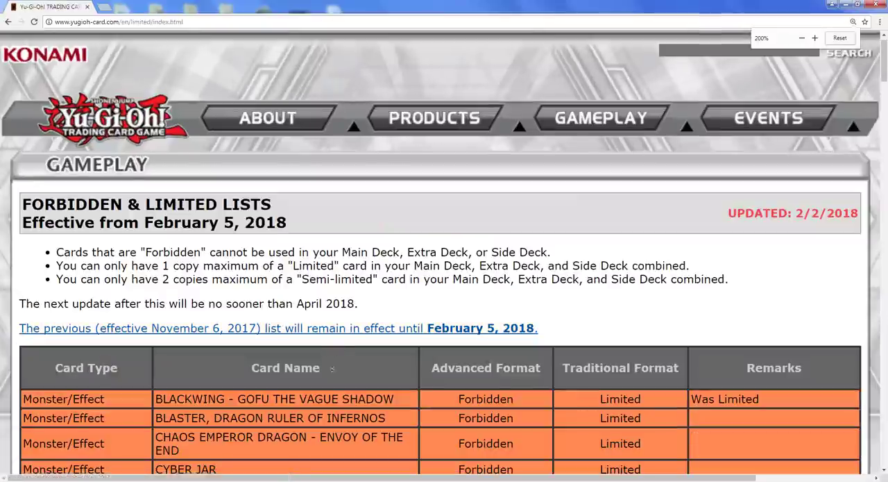
pyautogui.scroll(-3)
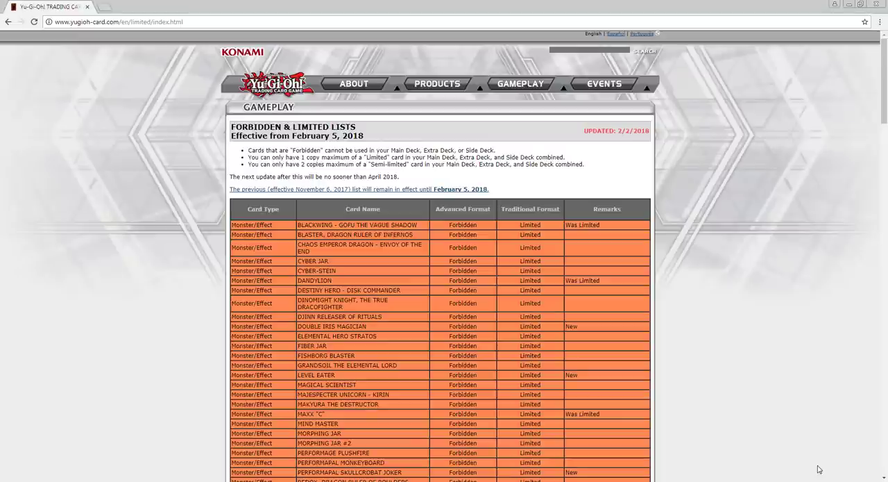
pyautogui.moveTo(846, 454)
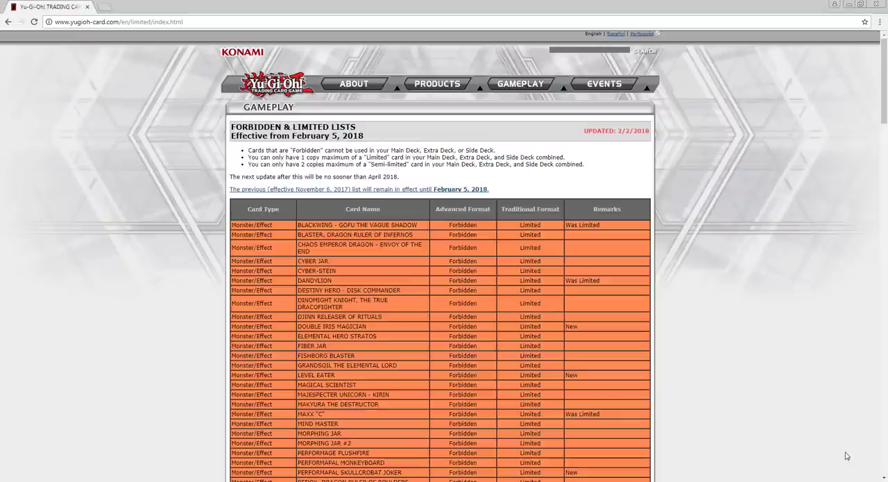
pyautogui.moveTo(762, 347)
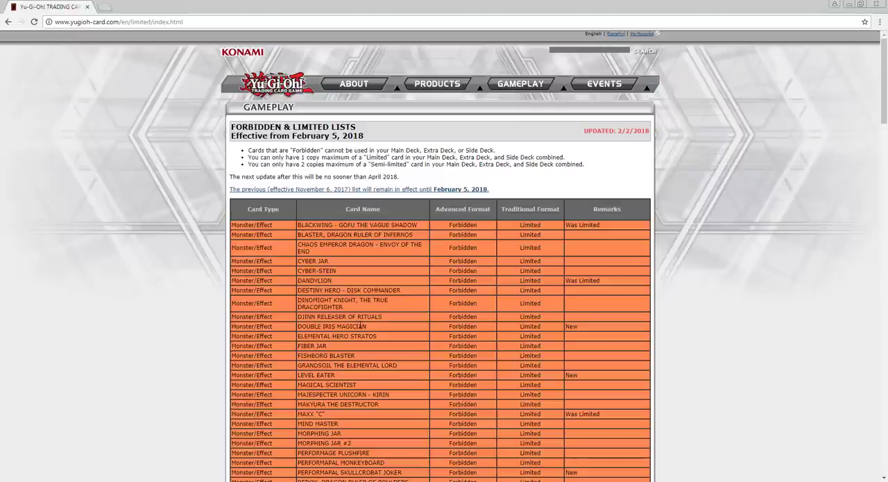
# Step: Double-click the DOUBLE IRIS MAGICIAN card name to highlight its row
pyautogui.doubleClick(331, 327)
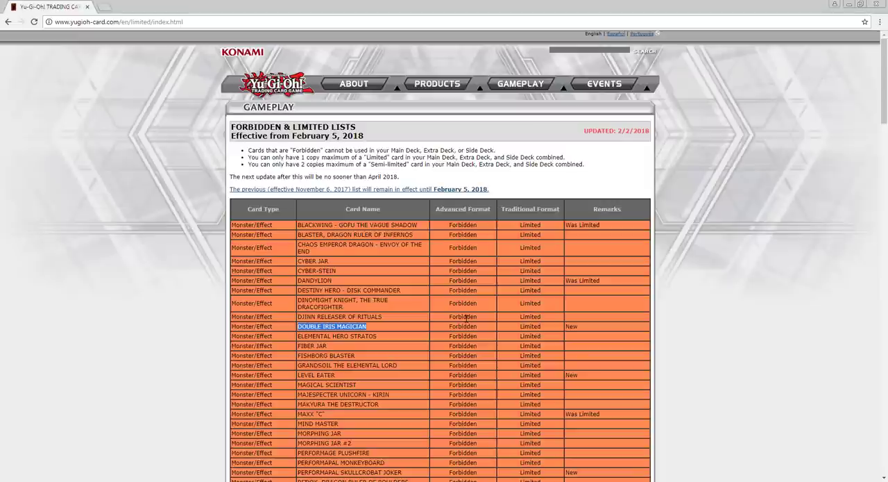
pyautogui.moveTo(413, 222)
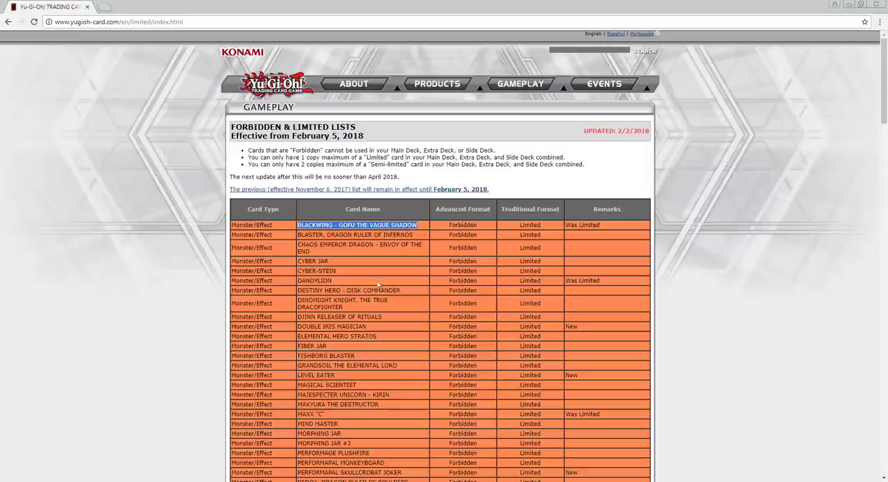
pyautogui.moveTo(386, 331)
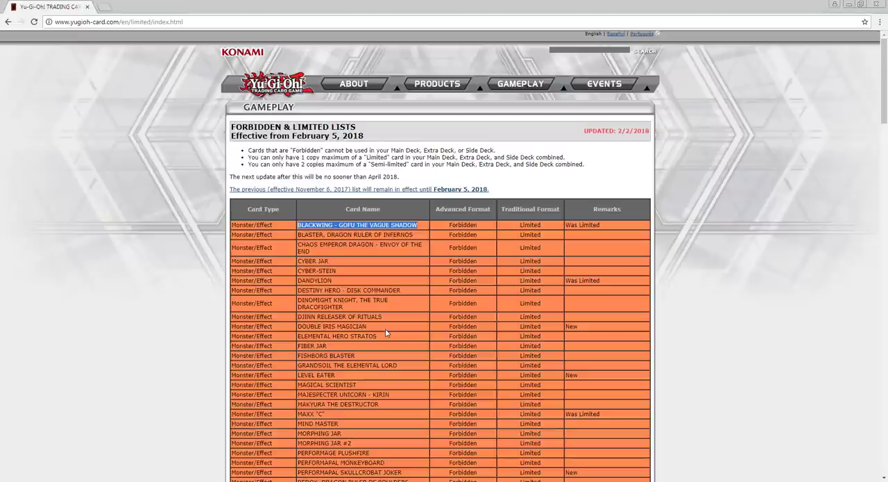
pyautogui.moveTo(388, 331)
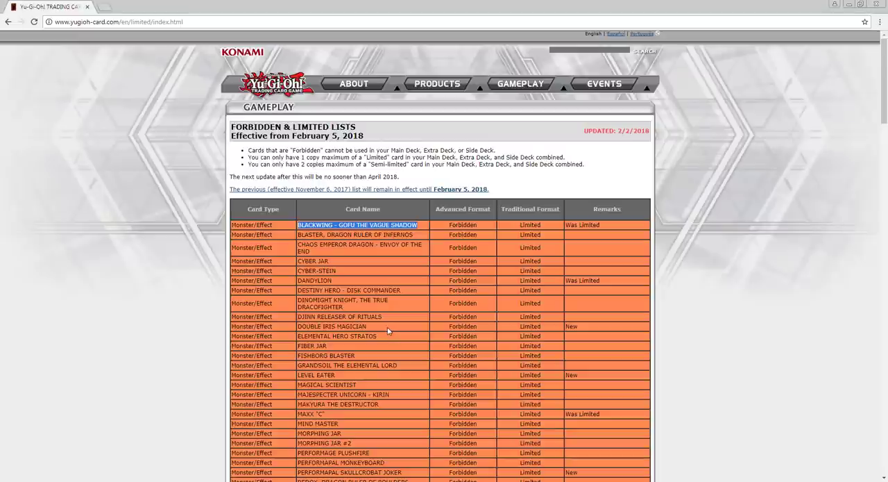
pyautogui.scroll(-3)
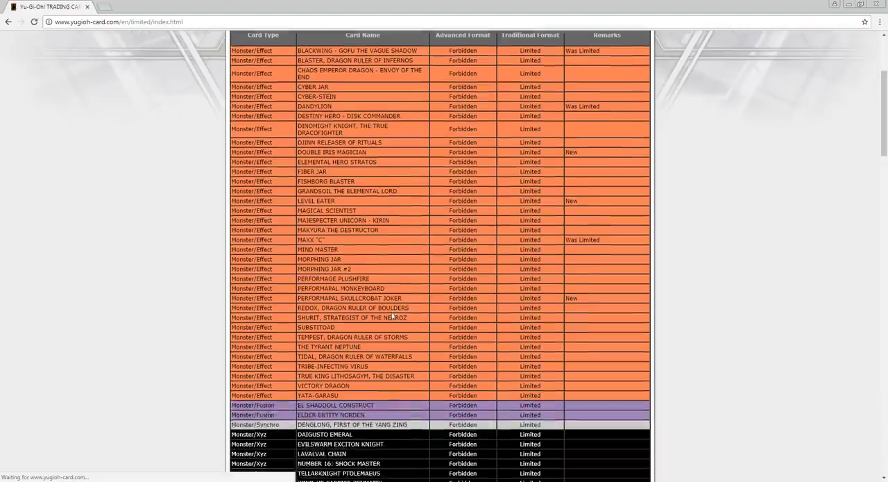
pyautogui.scroll(-3)
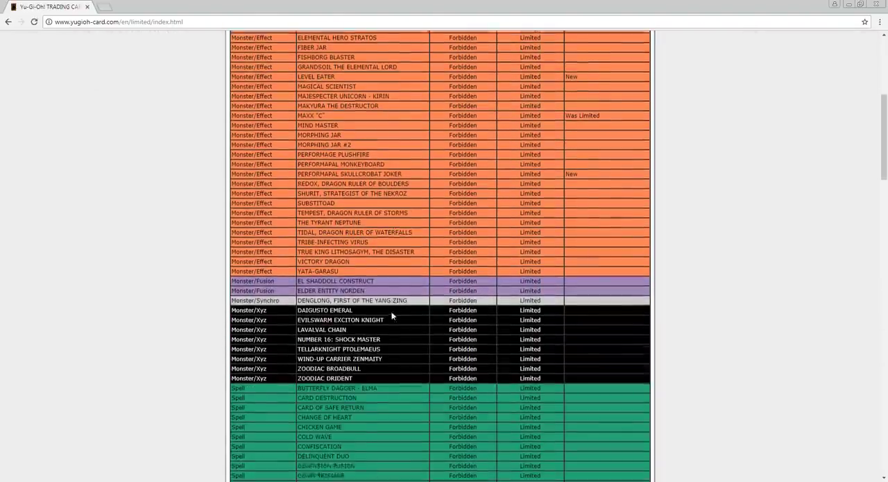
pyautogui.scroll(3)
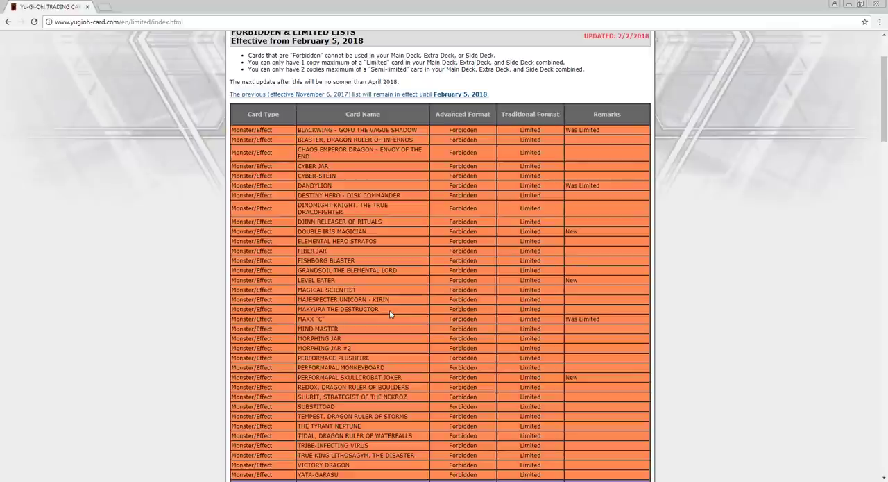
pyautogui.moveTo(395, 307)
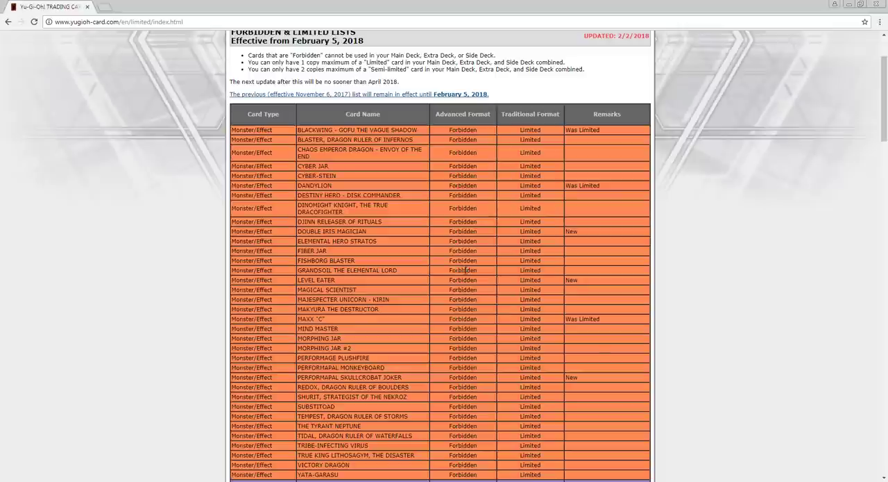
pyautogui.scroll(-3)
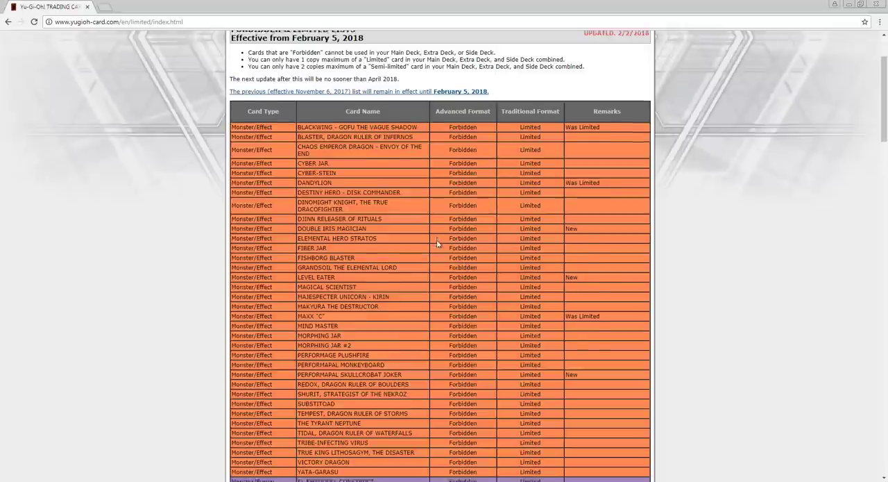
pyautogui.scroll(-3)
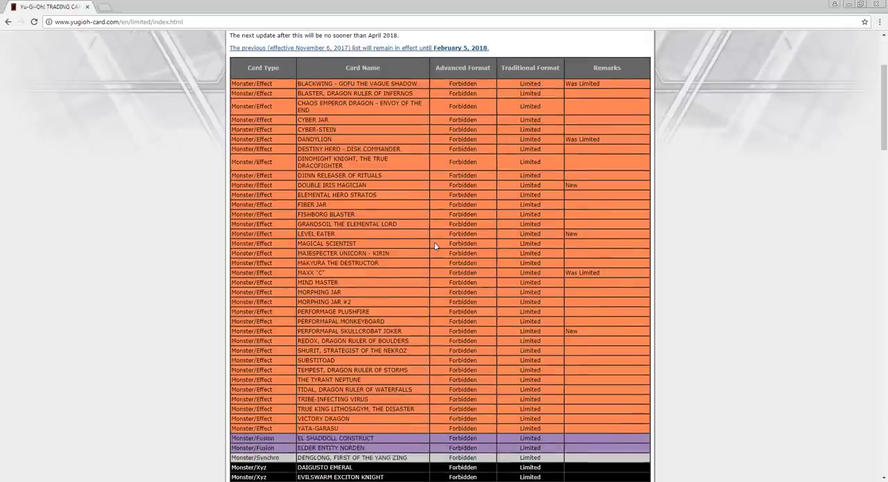
pyautogui.scroll(-3)
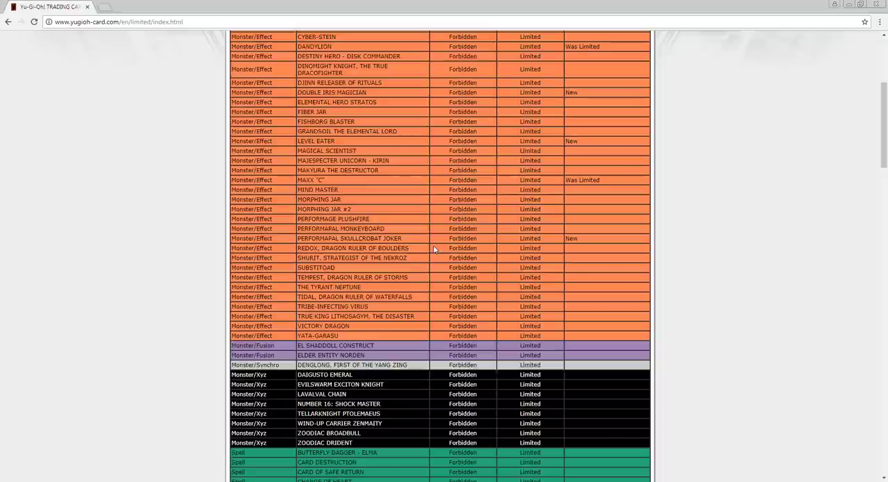
pyautogui.moveTo(522, 213)
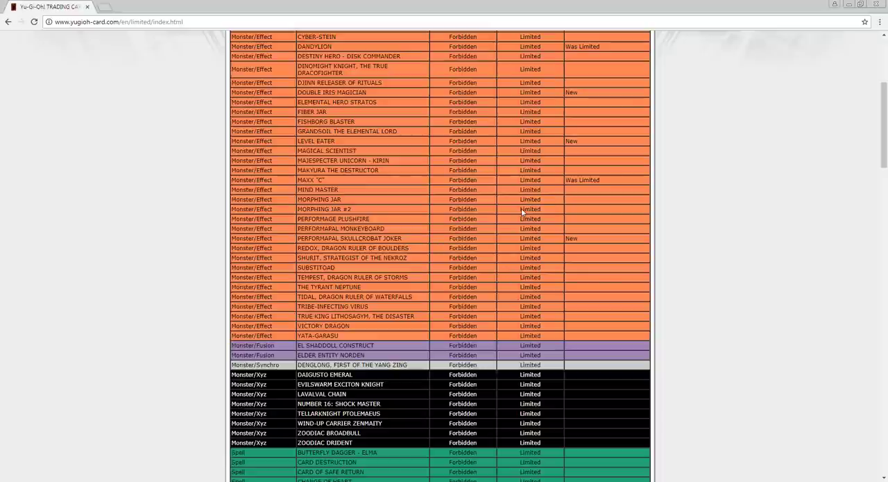
pyautogui.moveTo(519, 178)
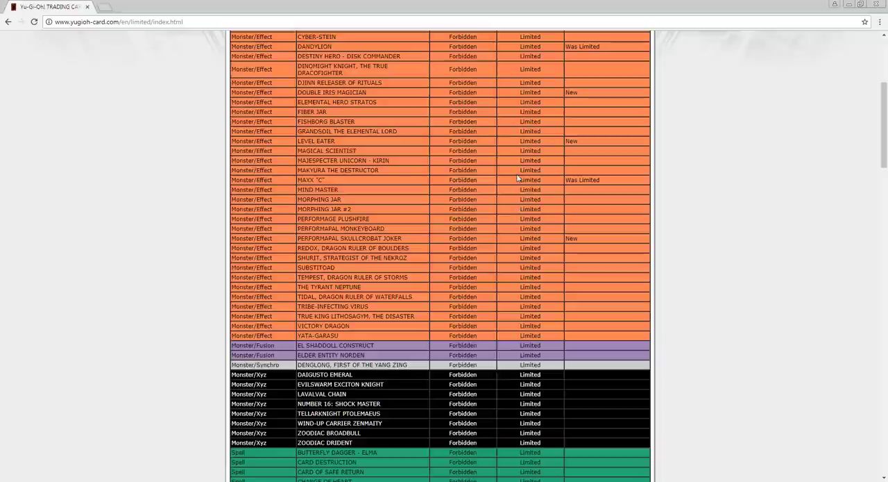
pyautogui.moveTo(520, 204)
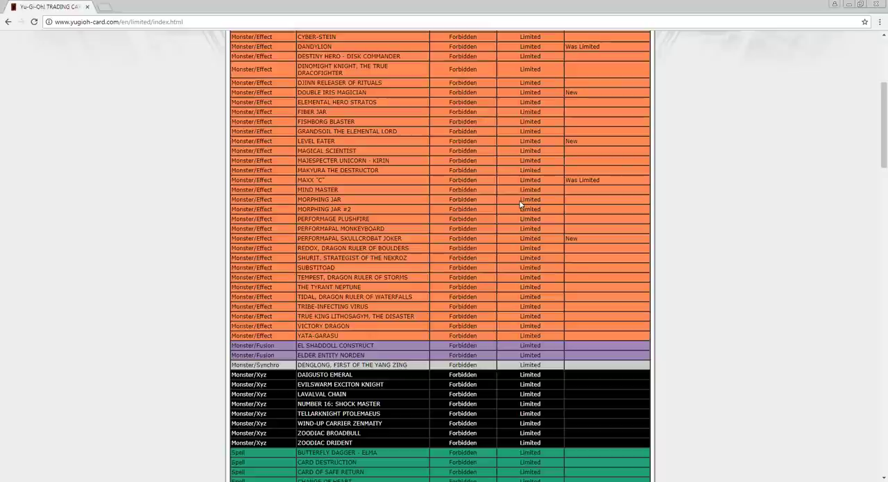
pyautogui.moveTo(505, 194)
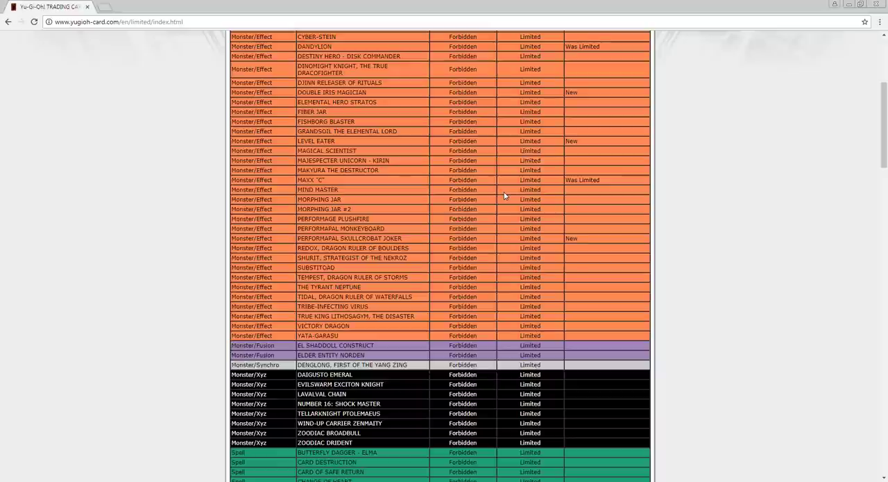
# Step: Scroll past the Limited monsters to the Spell cards, Book of Moon through Upstart Goblin
pyautogui.scroll(-3)
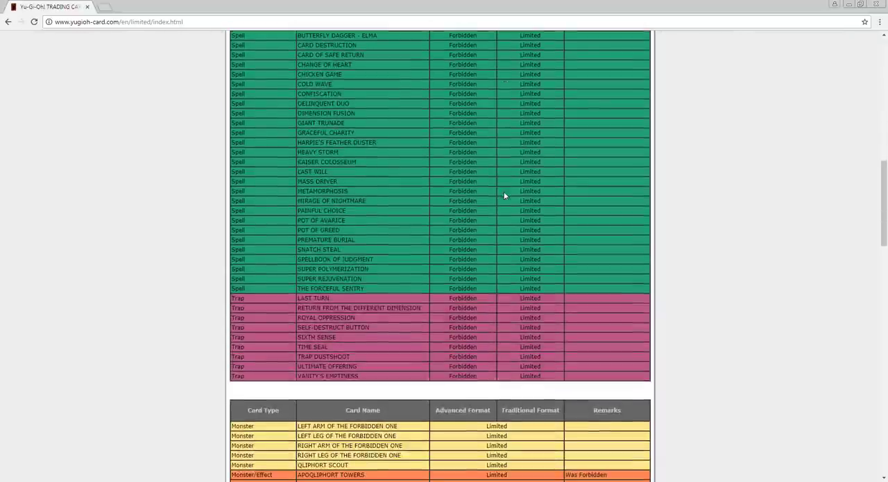
pyautogui.scroll(-3)
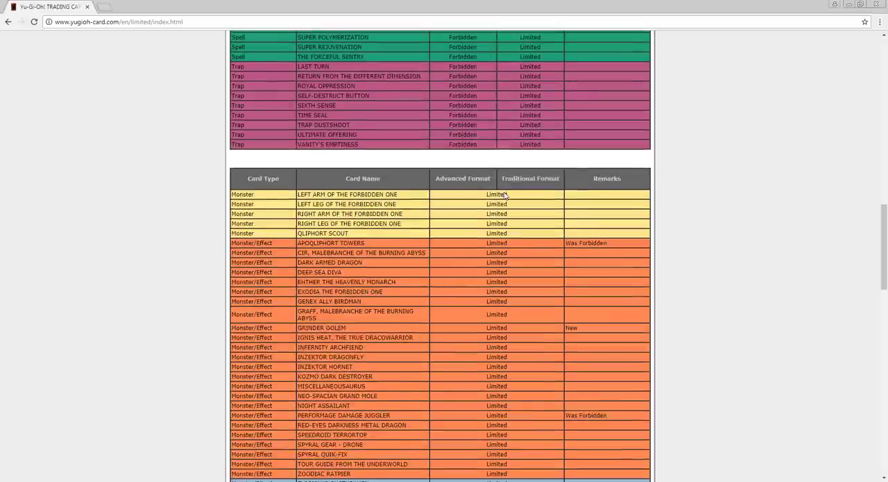
pyautogui.scroll(-3)
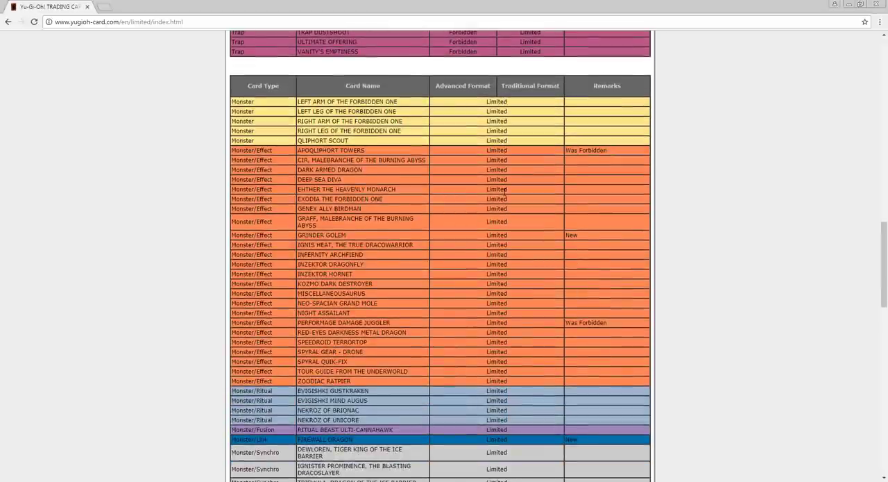
pyautogui.scroll(-3)
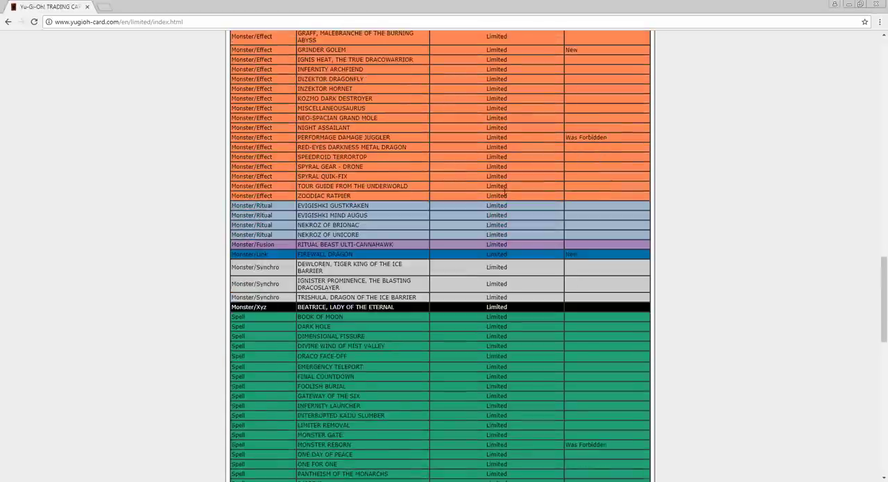
pyautogui.moveTo(430, 141)
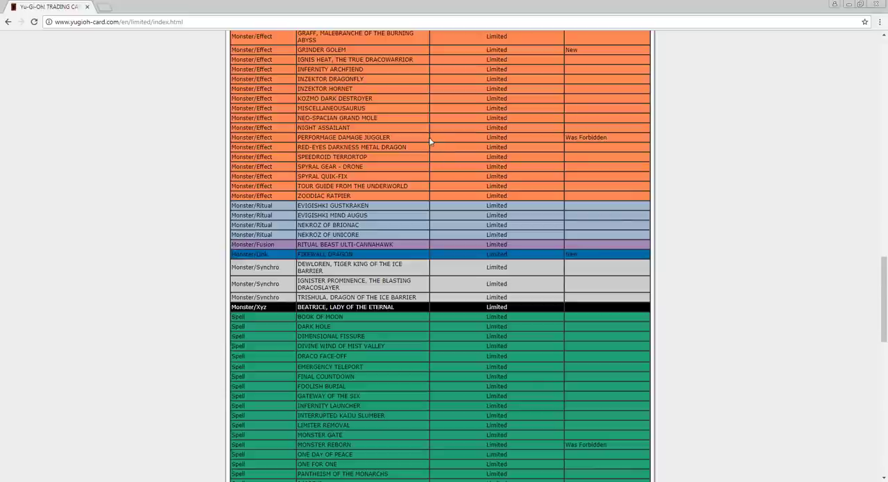
pyautogui.scroll(-3)
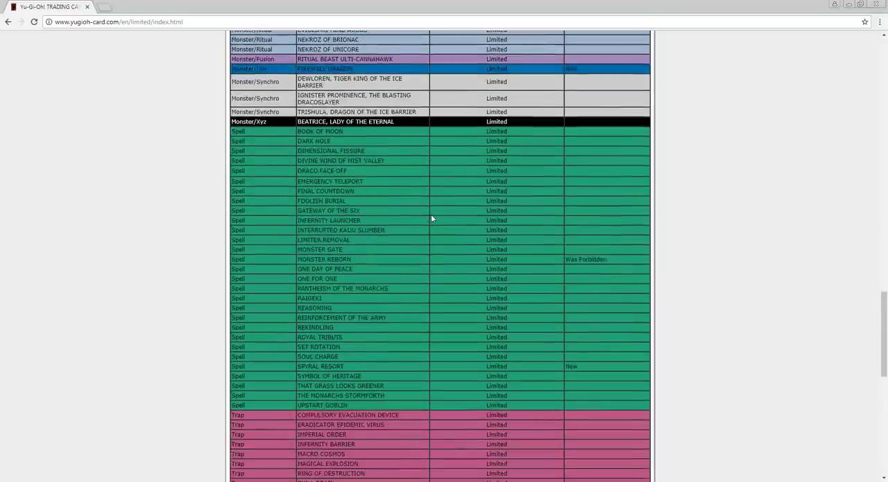
pyautogui.scroll(-3)
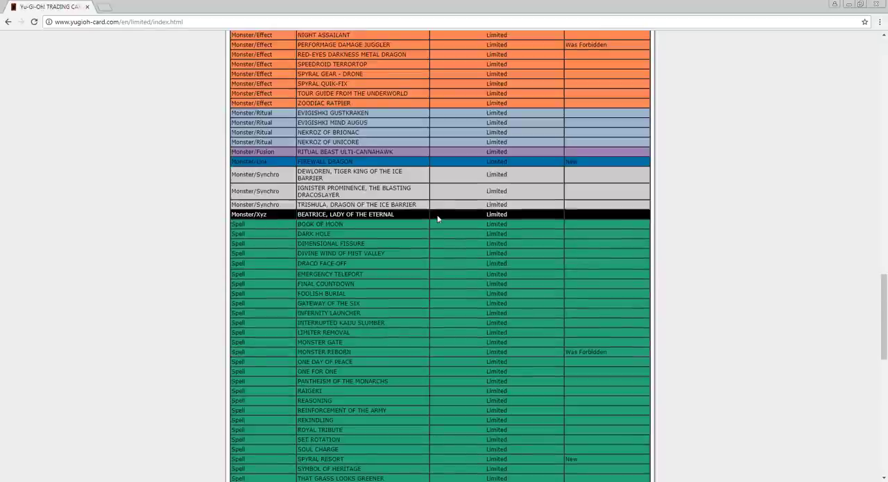
pyautogui.scroll(-3)
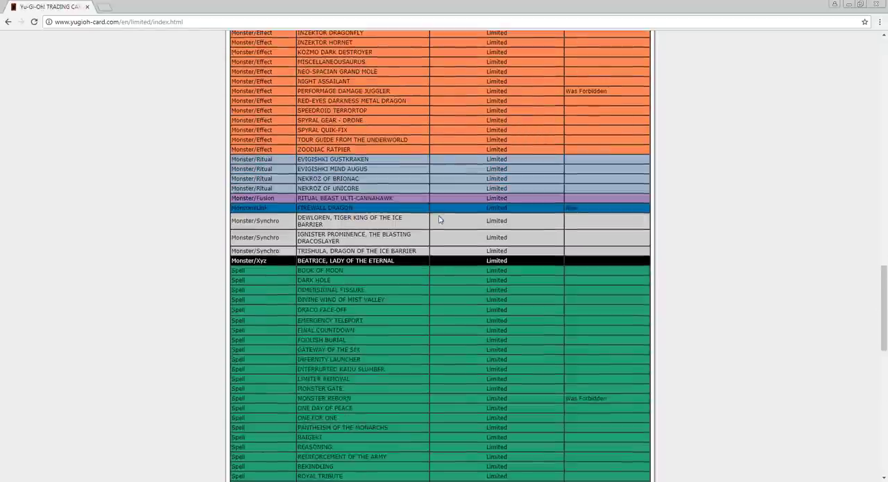
pyautogui.scroll(-3)
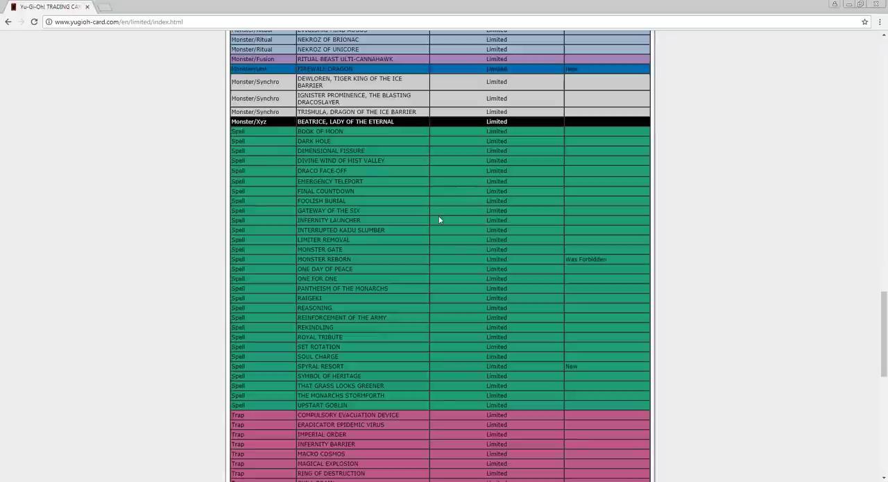
# Step: Scroll up to the Limited table's start at Left Arm of the Forbidden One
pyautogui.scroll(3)
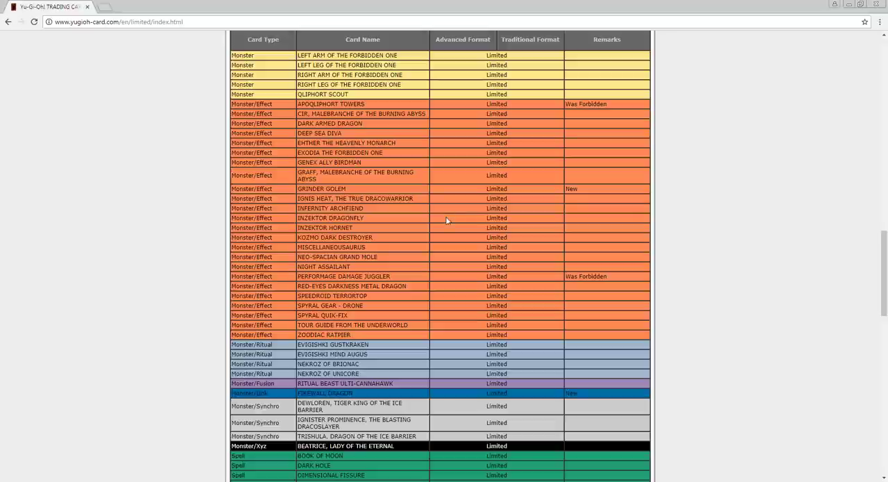
pyautogui.moveTo(446, 222)
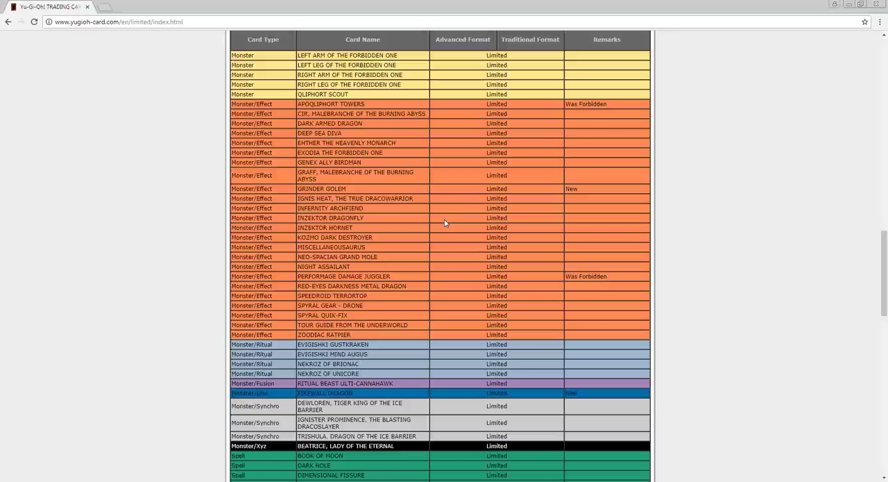
pyautogui.moveTo(422, 223)
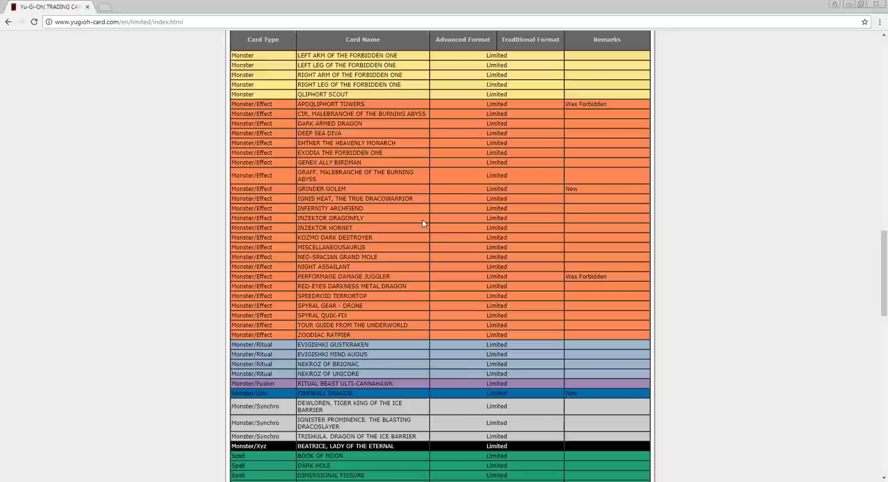
pyautogui.moveTo(486, 188)
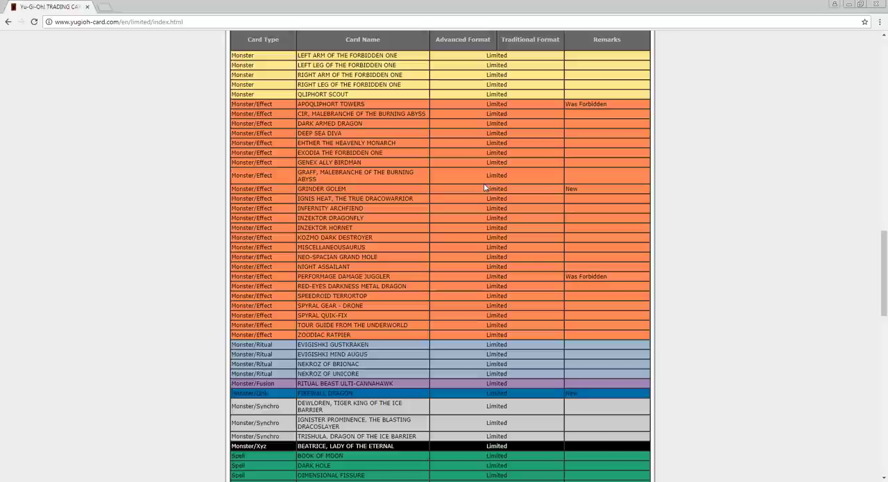
# Step: Scroll down to the Limited Spell entries and the first Trap entries
pyautogui.scroll(-3)
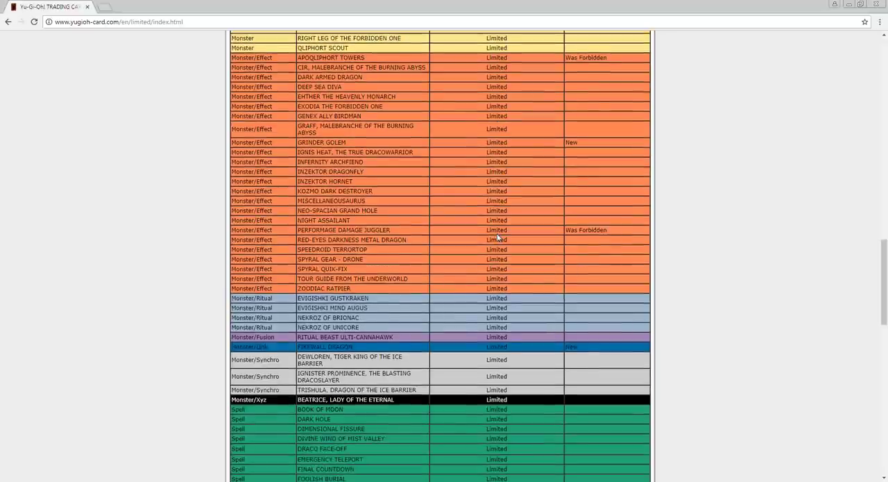
pyautogui.scroll(-3)
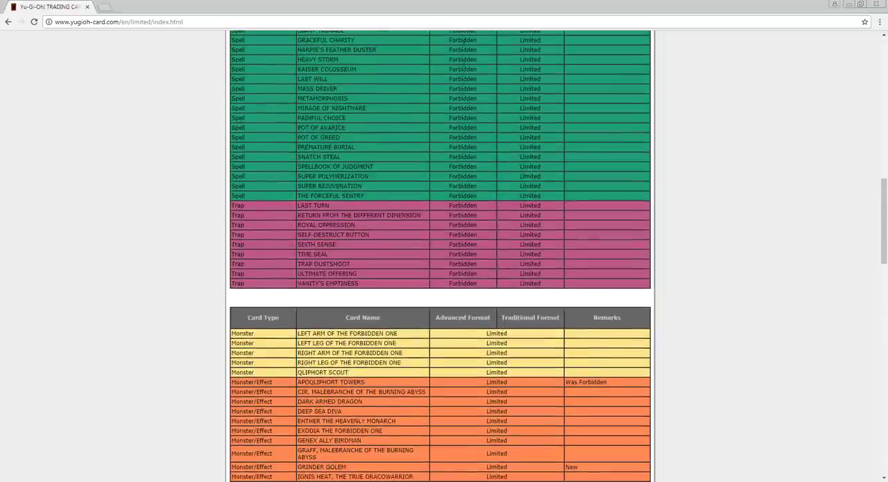
pyautogui.scroll(-3)
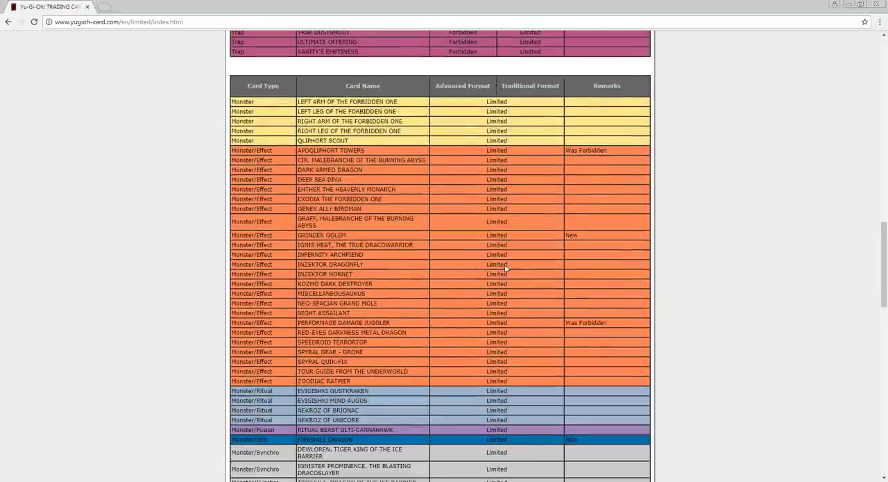
pyautogui.moveTo(534, 326)
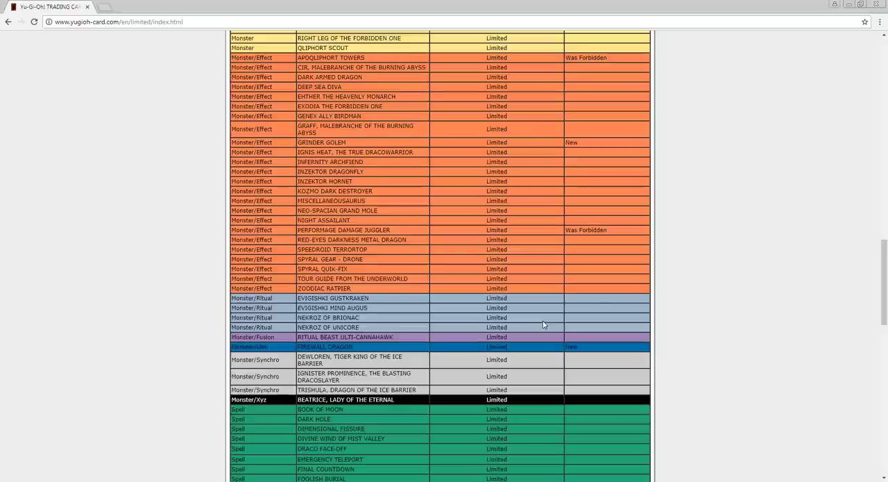
pyautogui.scroll(-3)
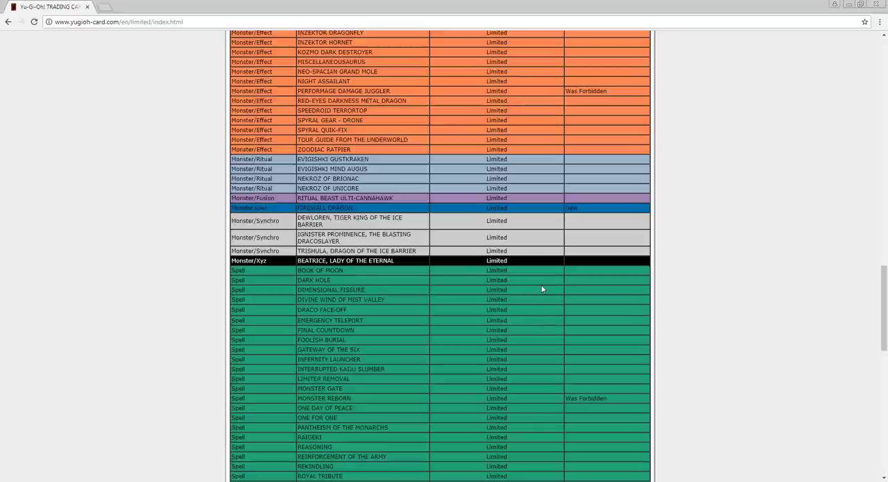
pyautogui.moveTo(356, 209)
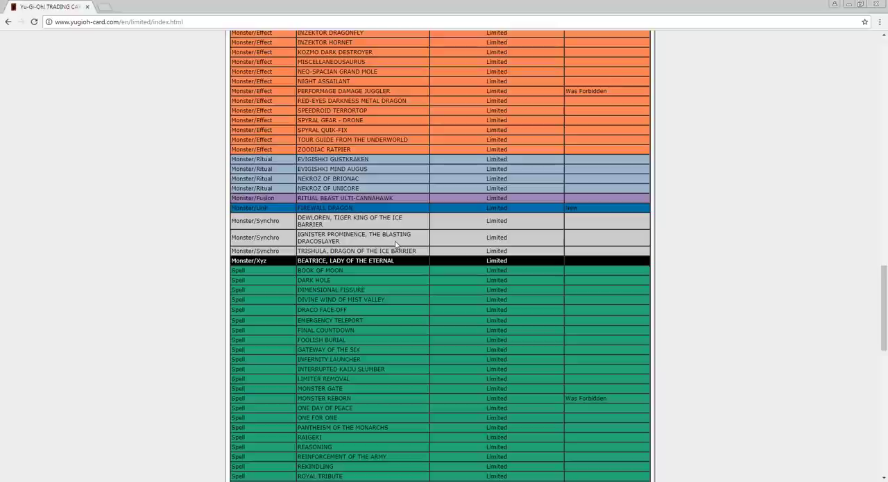
pyautogui.scroll(-3)
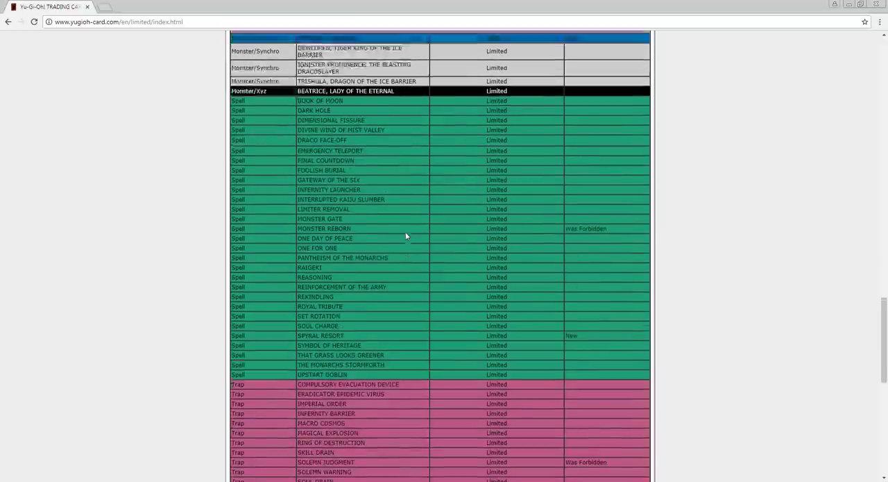
pyautogui.scroll(3)
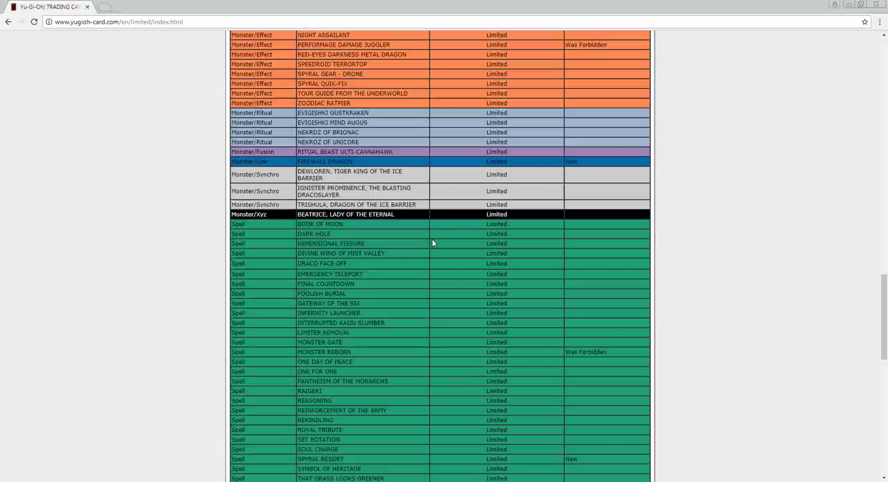
pyautogui.scroll(-3)
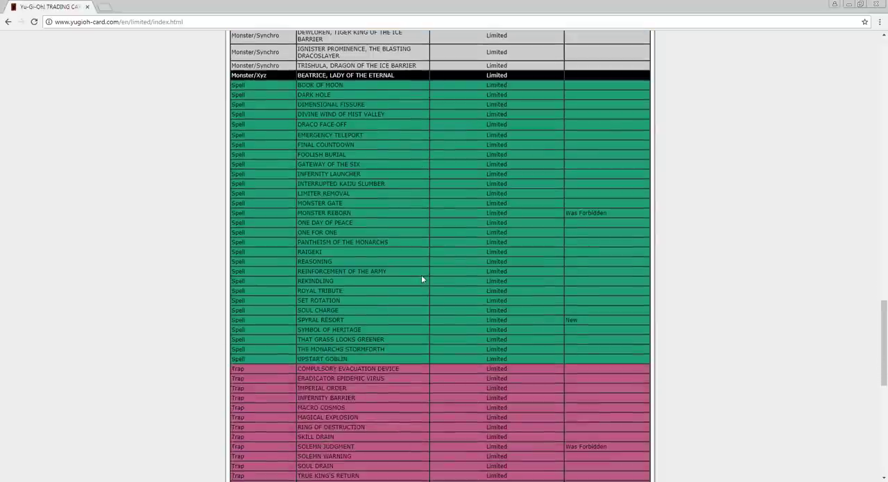
pyautogui.scroll(-3)
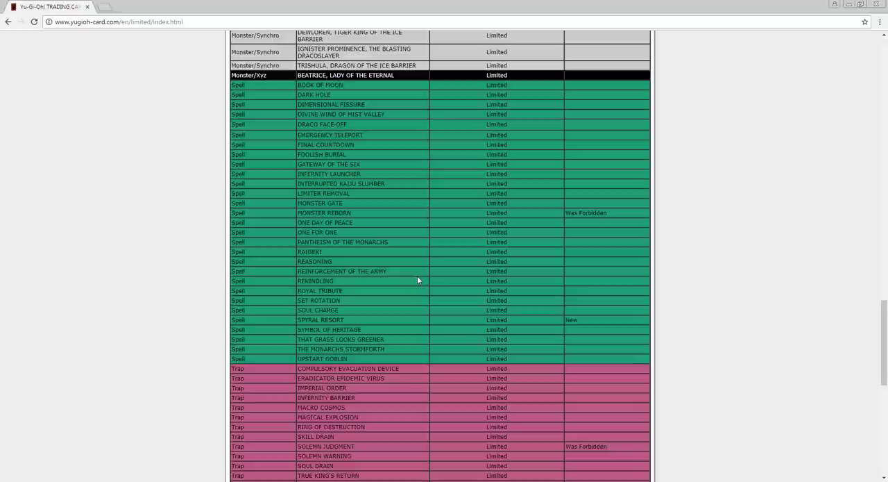
# Step: Scroll past the Limited Traps through Wall of Revealing Light to the Semi-Limited table
pyautogui.scroll(-3)
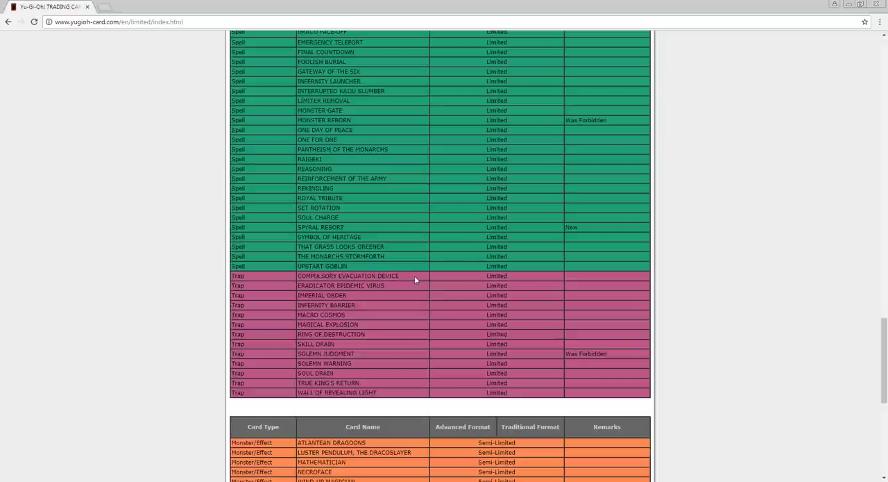
pyautogui.moveTo(404, 284)
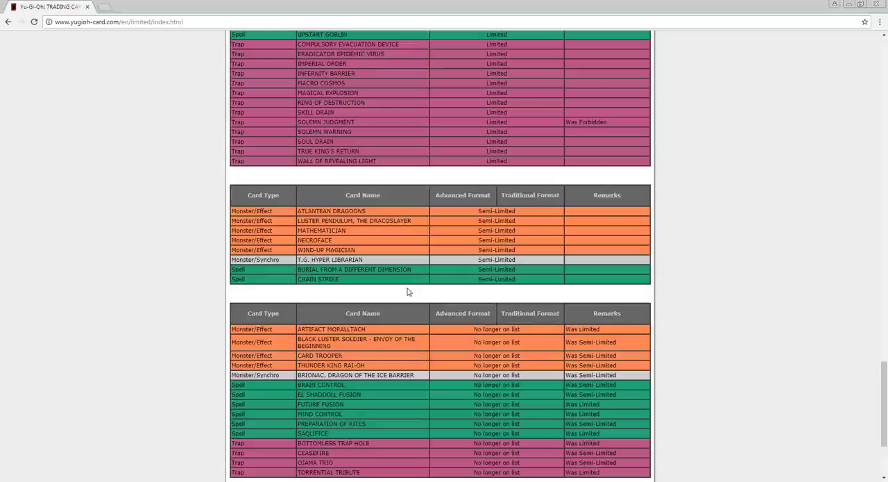
pyautogui.moveTo(371, 223)
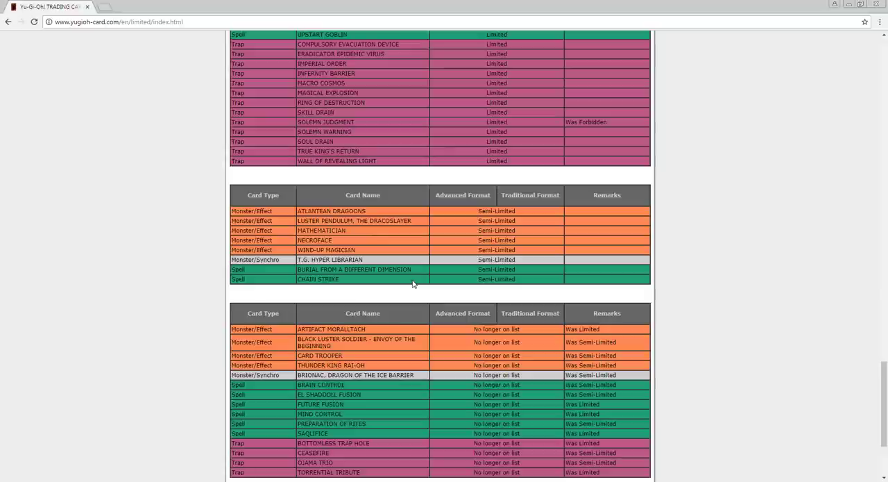
# Step: Scroll to the page bottom, ending with Torrential Tribute and the footer links
pyautogui.scroll(-3)
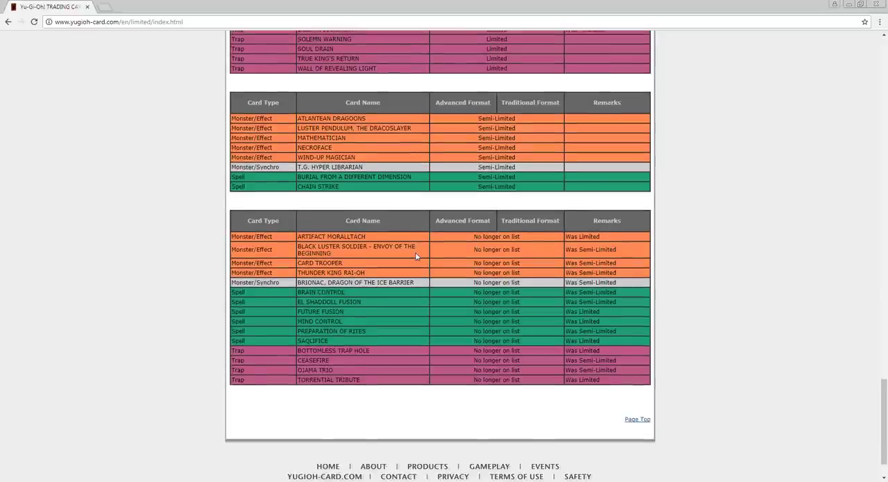
pyautogui.moveTo(418, 263)
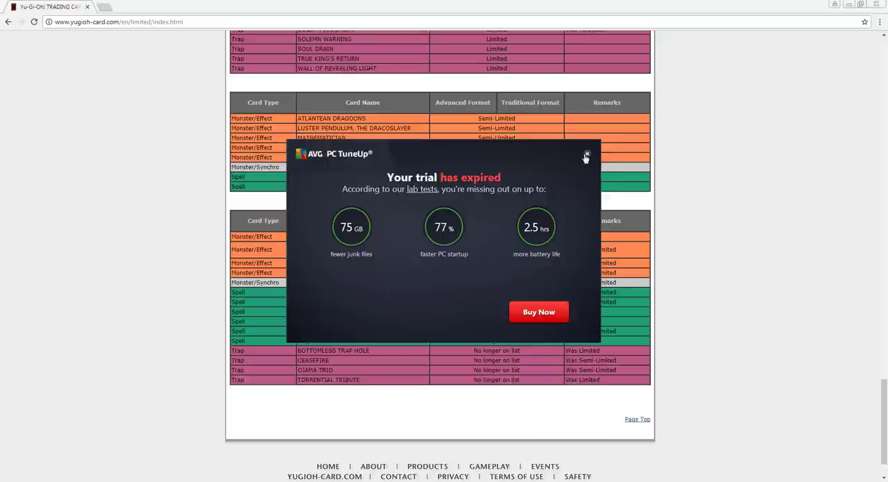
# Step: Dismiss the AVG trial-expired notice covering the list page
pyautogui.click(587, 154)
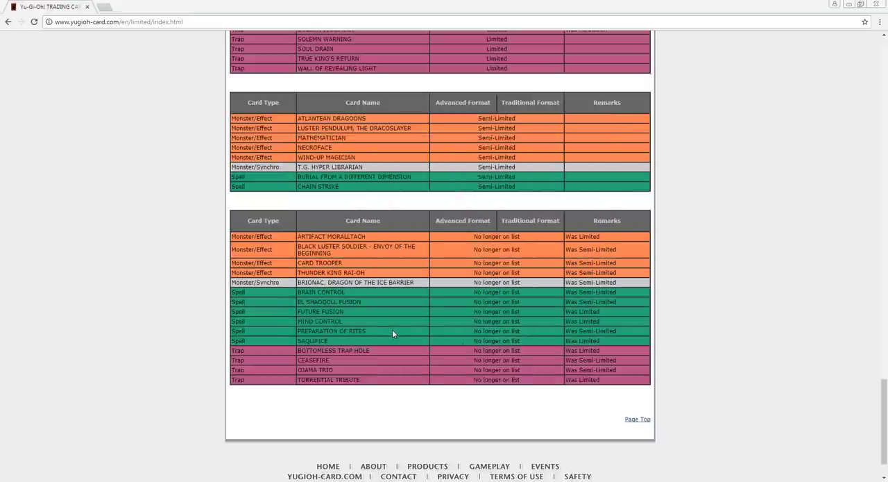
pyautogui.moveTo(402, 322)
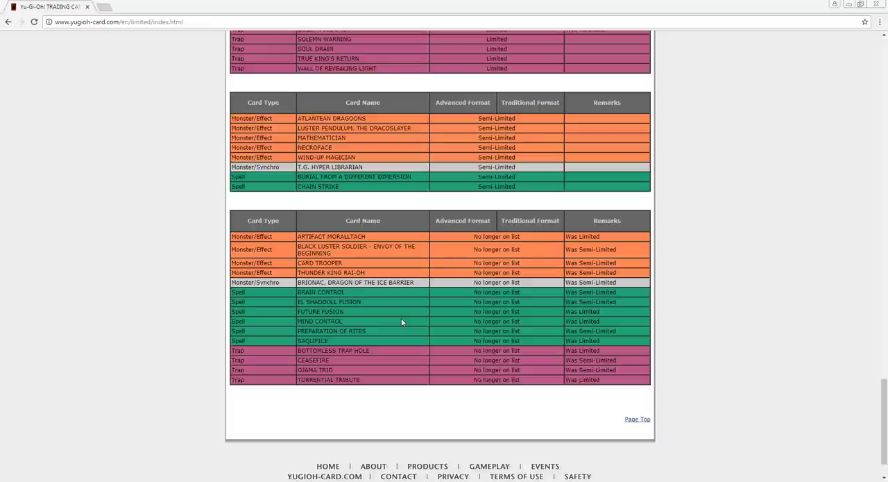
pyautogui.moveTo(456, 379)
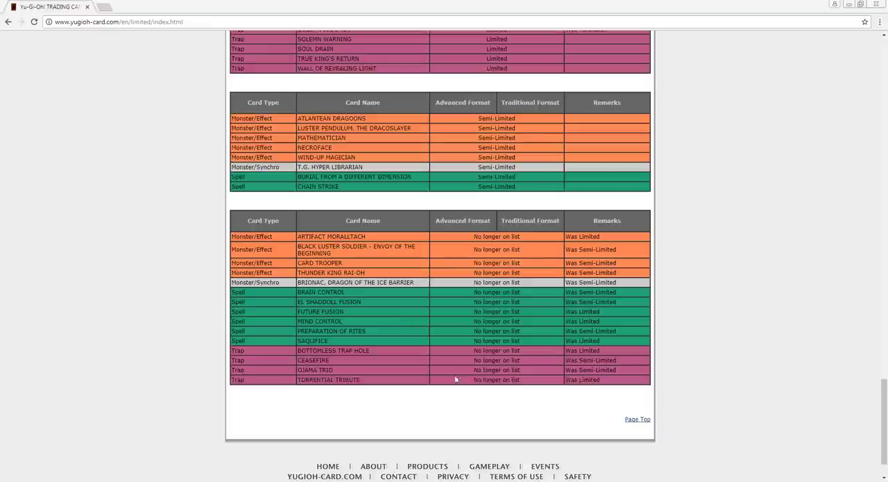
pyautogui.moveTo(436, 363)
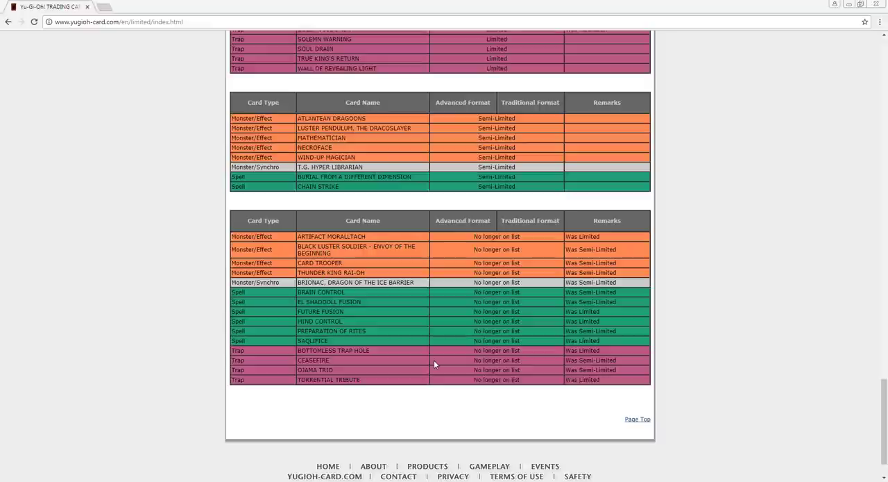
# Step: Scroll up to the Forbidden & Limited Lists heading, effective February 5, 2018
pyautogui.scroll(3)
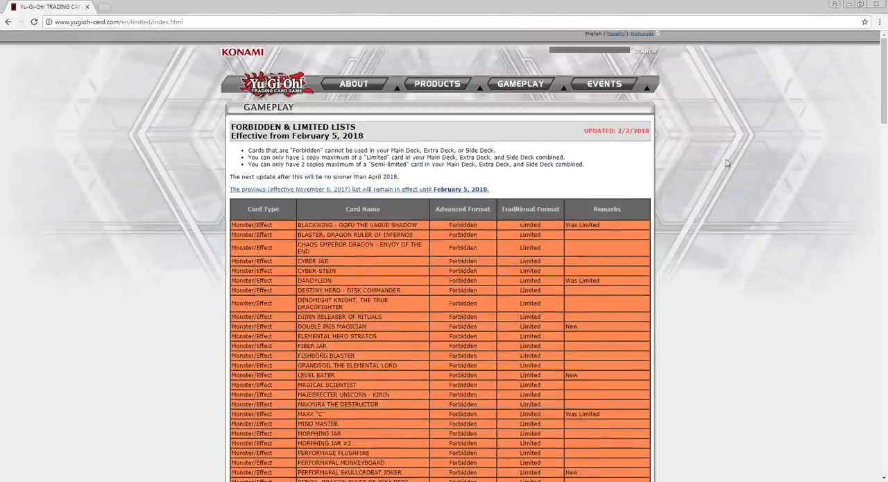
pyautogui.moveTo(809, 113)
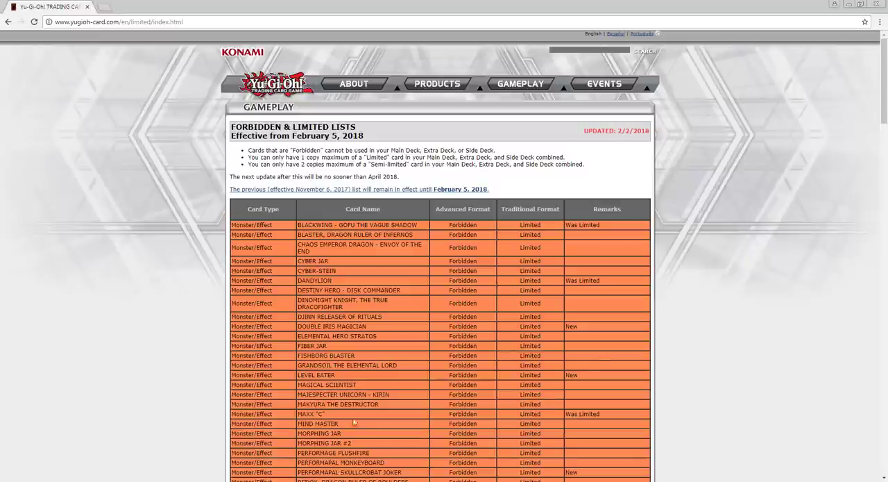
pyautogui.moveTo(153, 450)
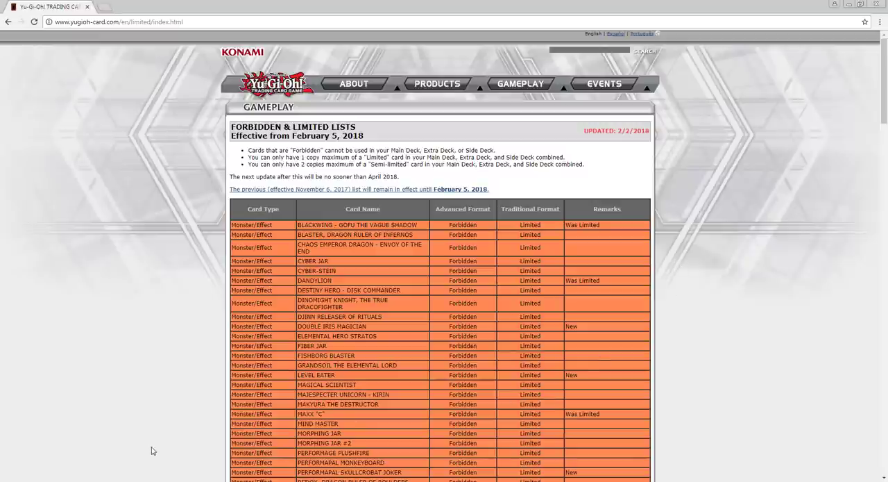